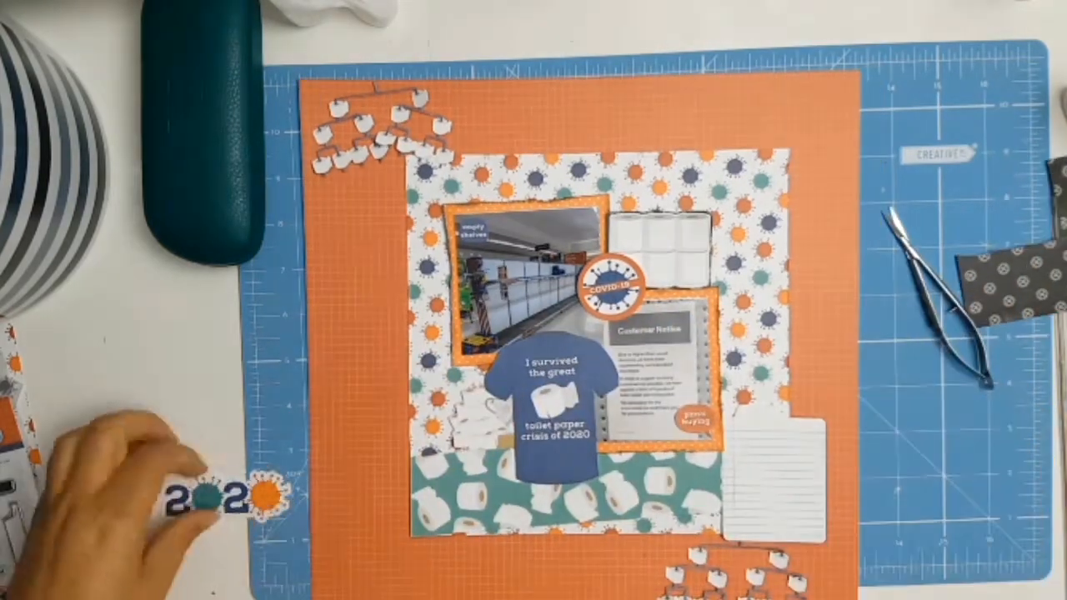
drag(217, 500, 408, 371)
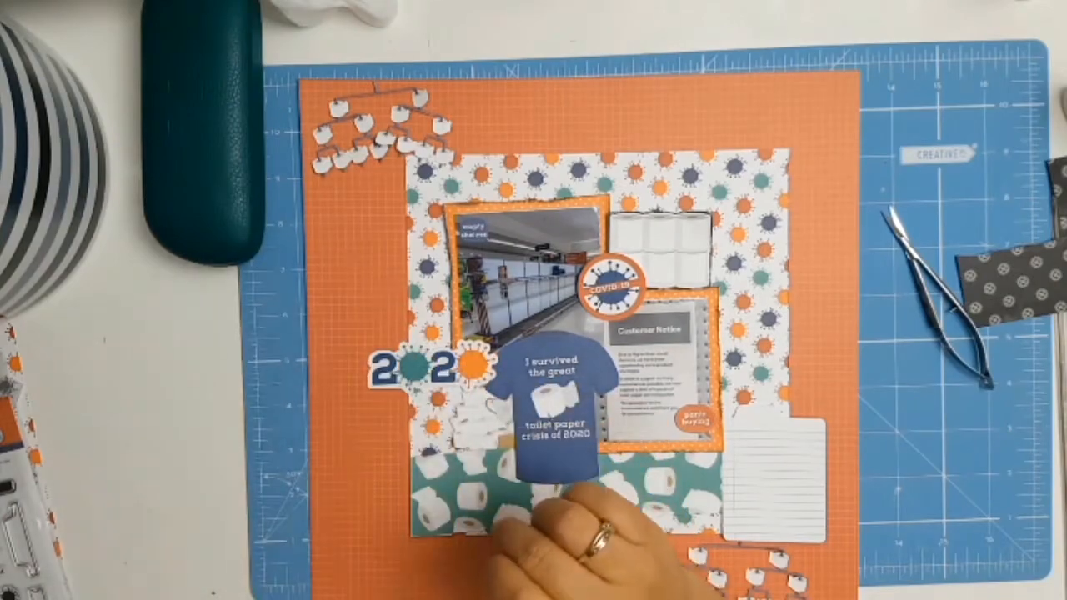